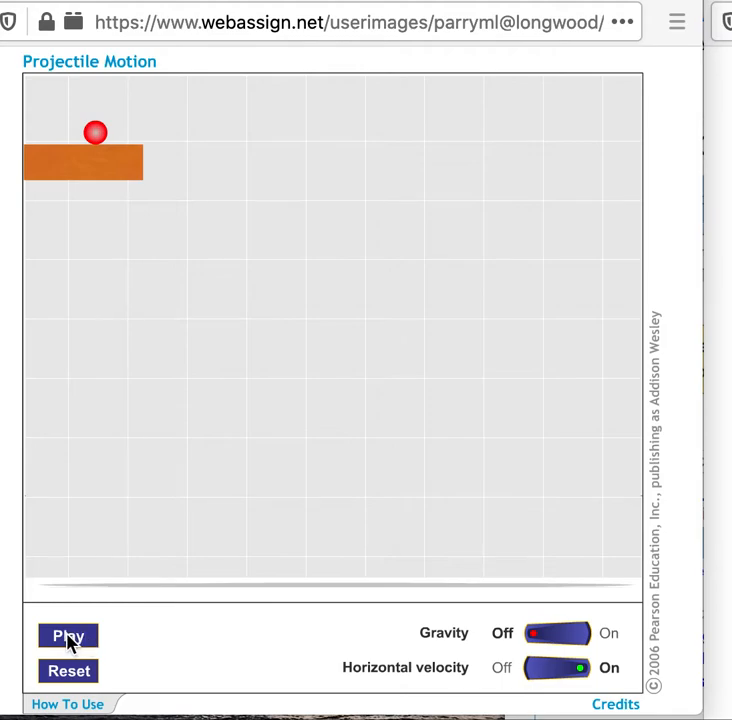
left_click(68, 636)
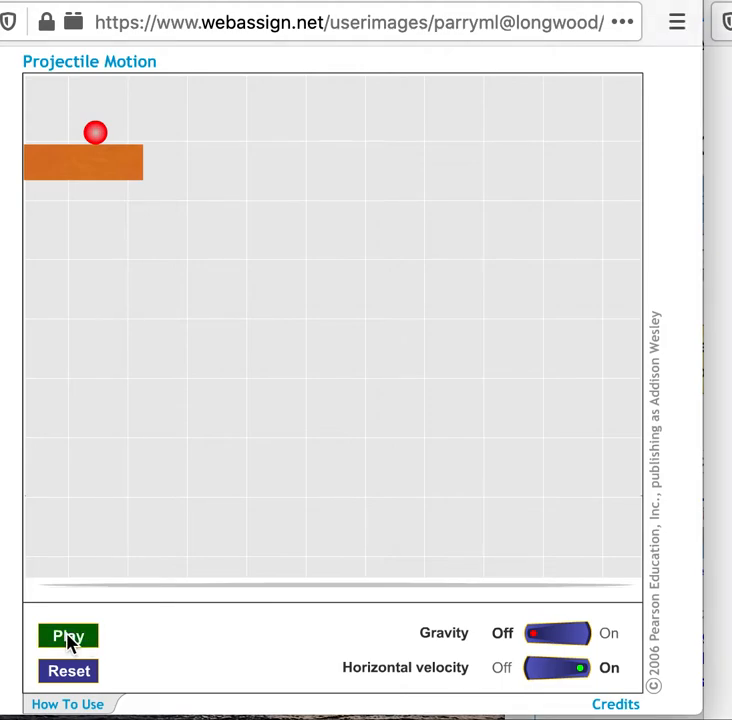
left_click(68, 636)
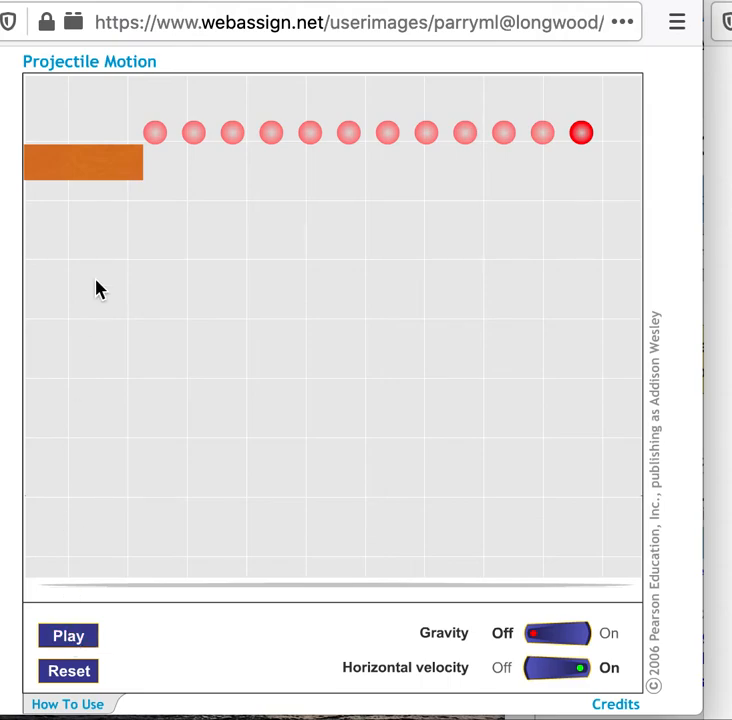
mouse_move(170, 140)
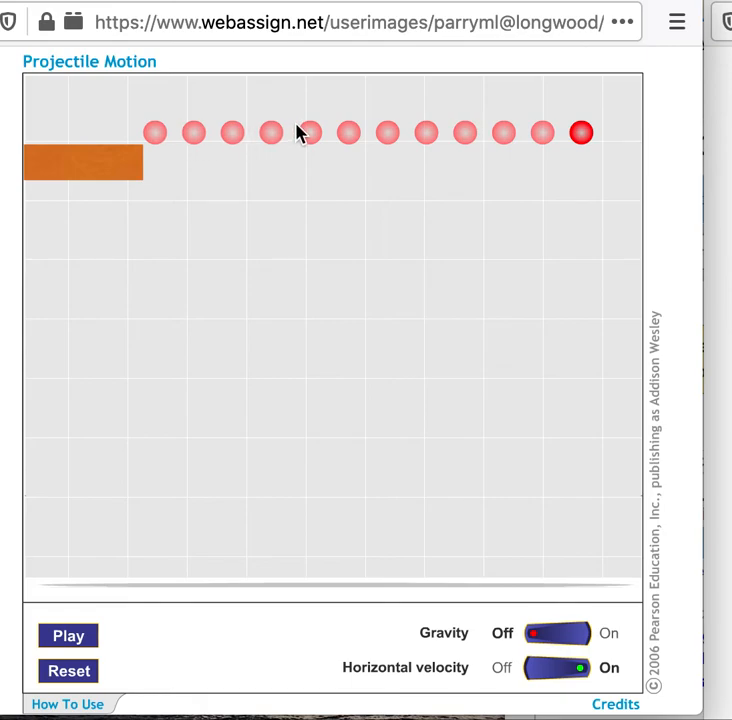
mouse_move(455, 133)
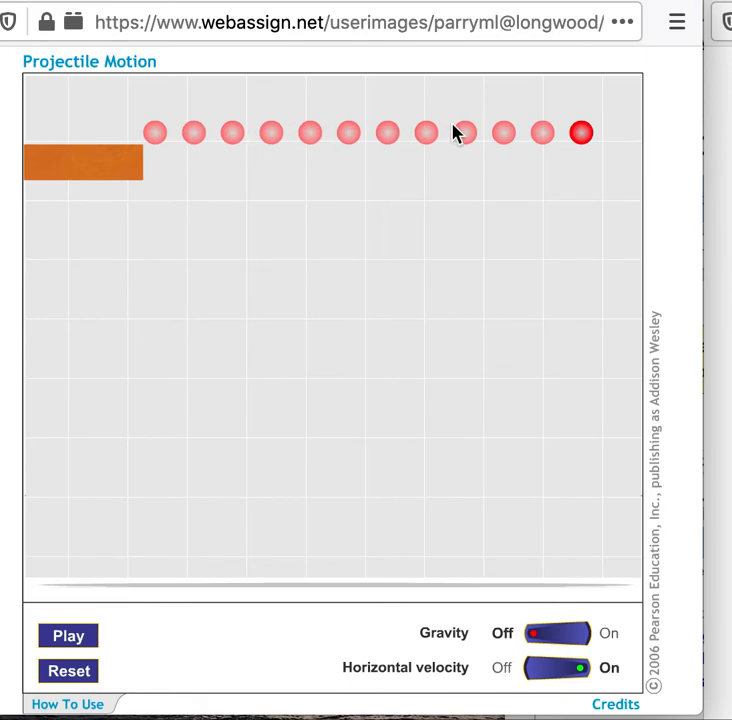